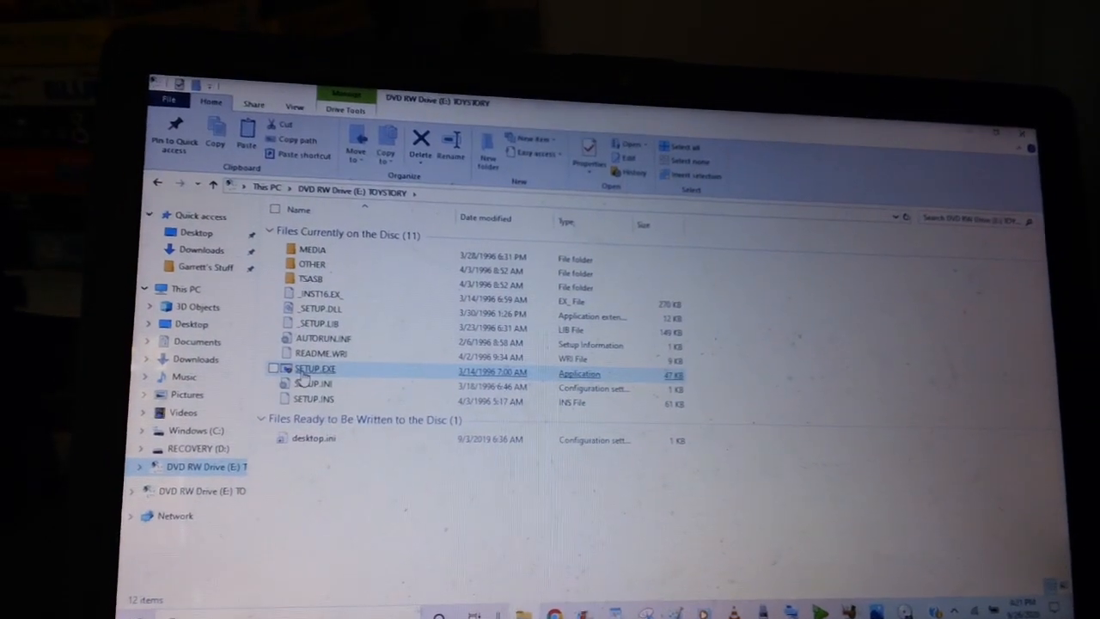
mouse_move(318, 376)
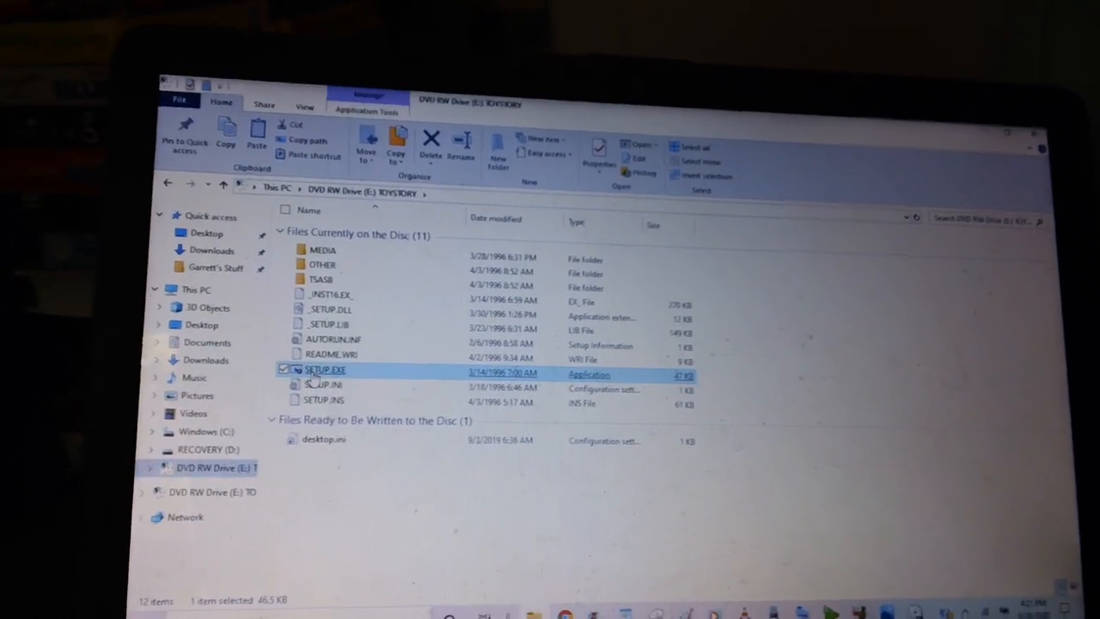
Run SETUP.EXE from the Toy Story disc and close the 'This app can't run on your PC' message
double_click(325, 370)
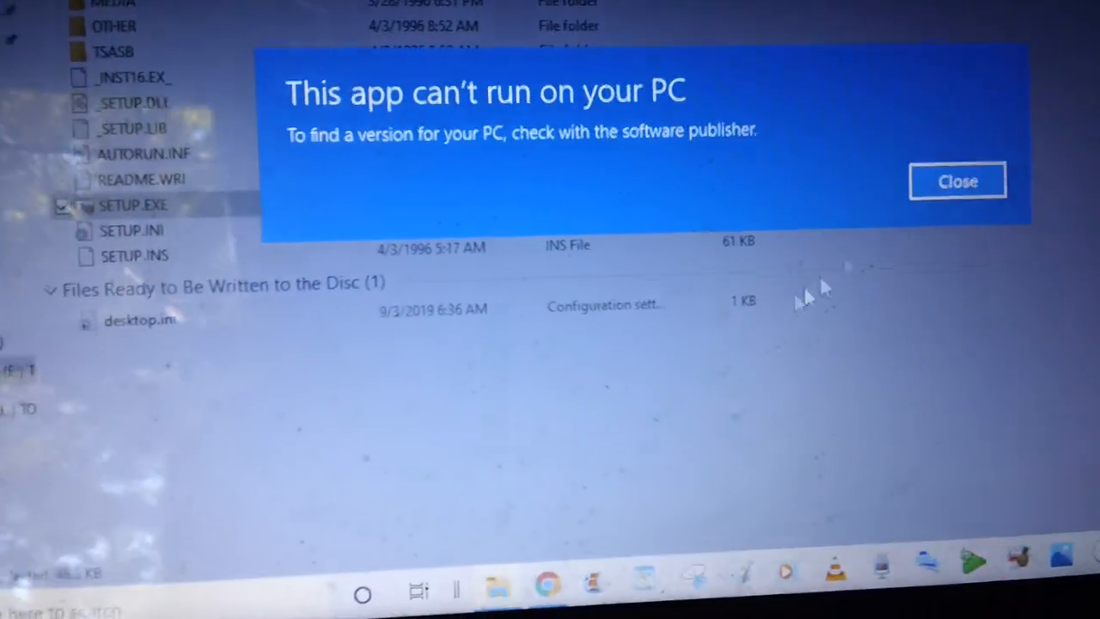
click(956, 181)
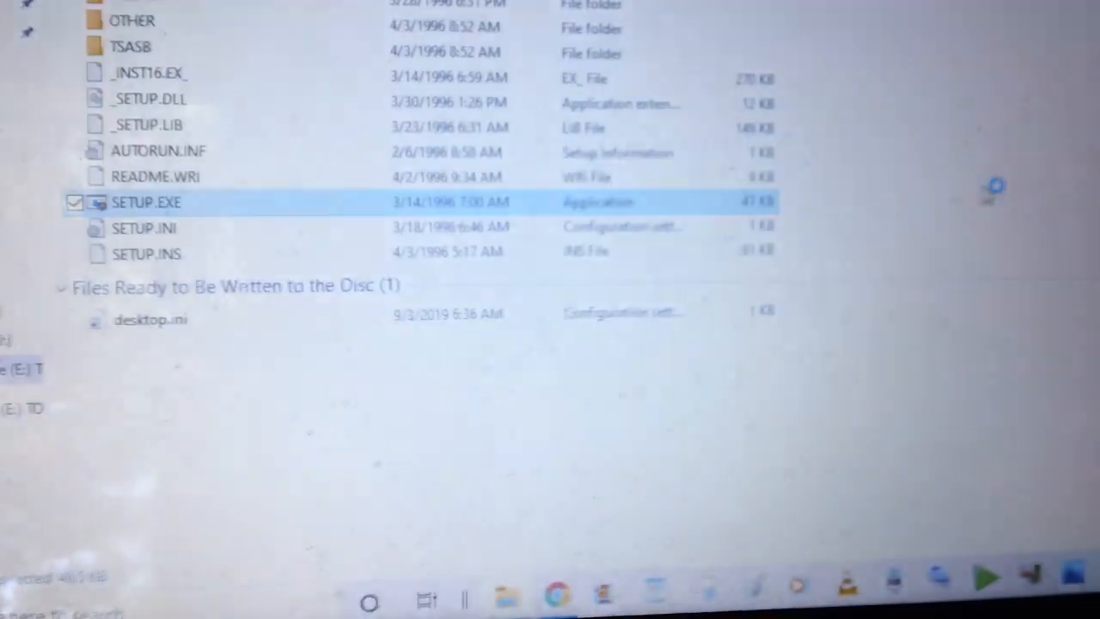